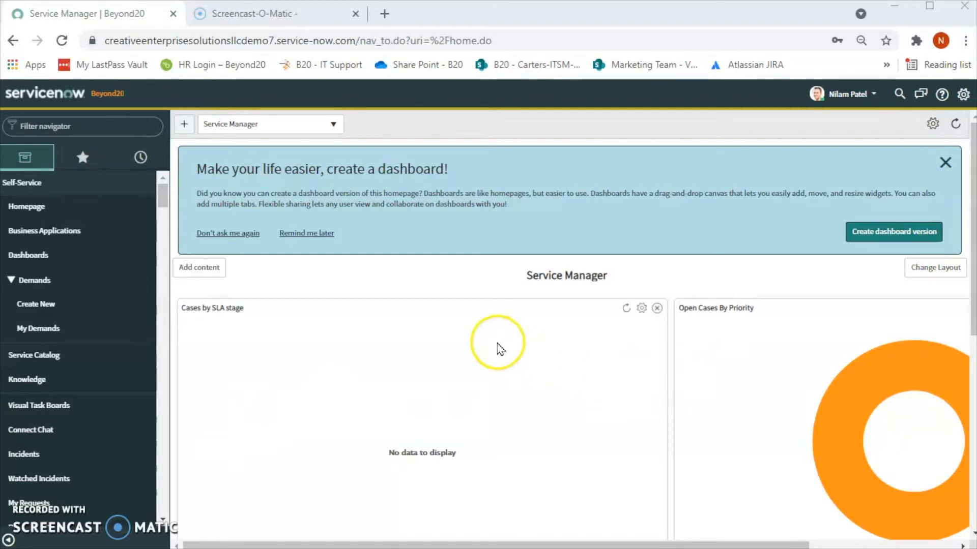
{"action": "mouse_move", "coordinate": [500, 351]}
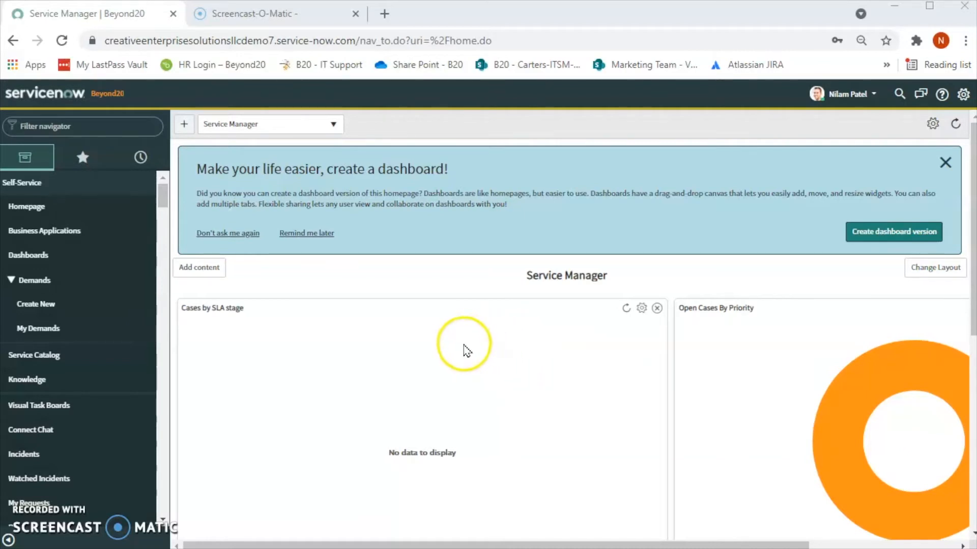
{"action": "mouse_move", "coordinate": [27, 158]}
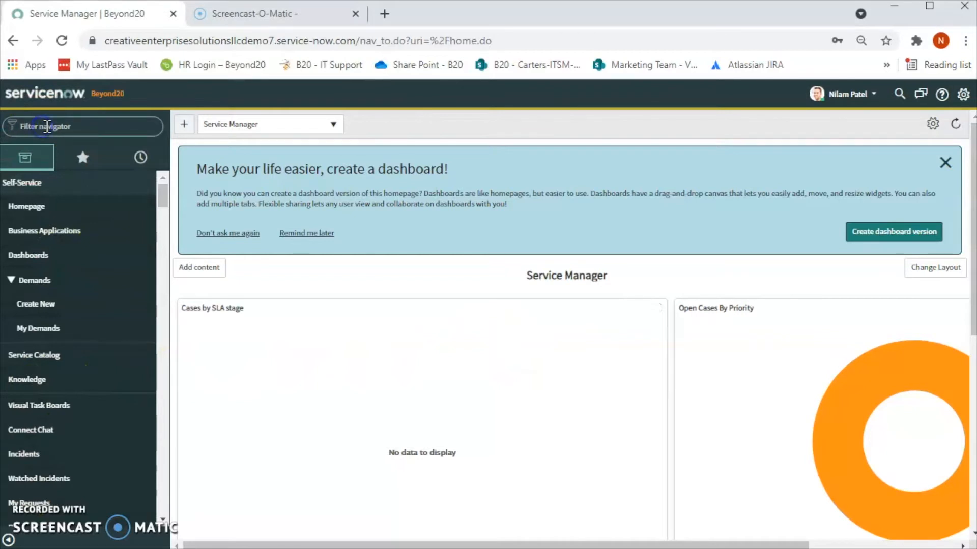
Filter the navigator for 'role' and open User Administration > Roles.
{"action": "left_click", "coordinate": [76, 126]}
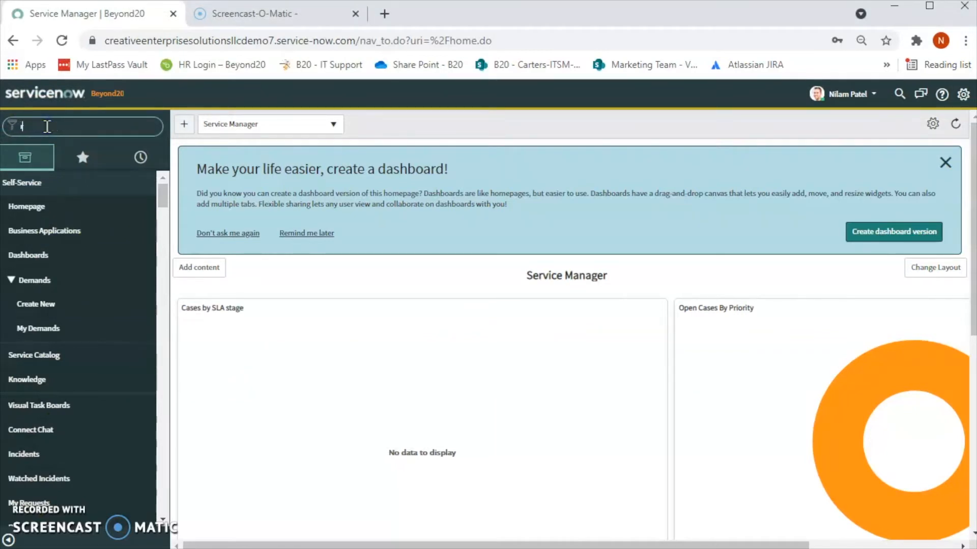
{"action": "type", "text": "role"}
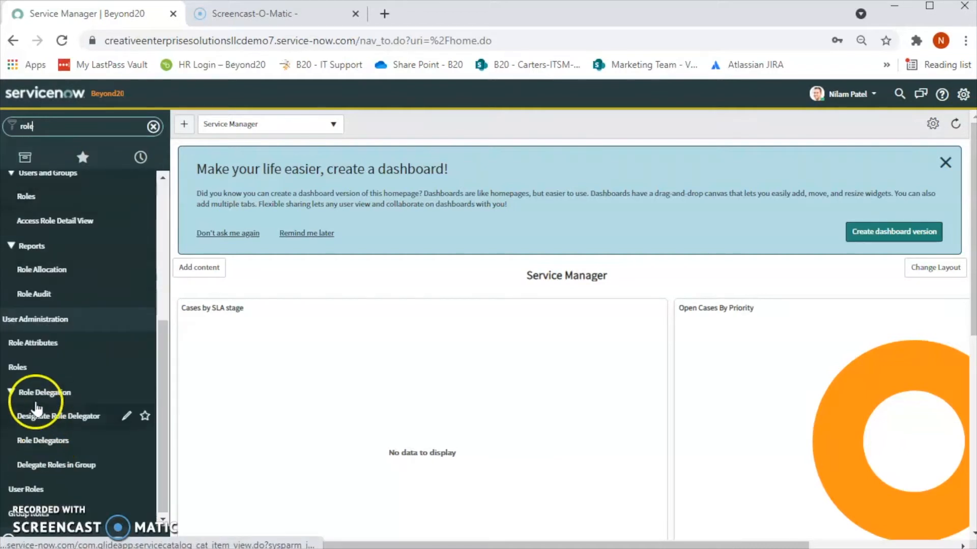
{"action": "mouse_move", "coordinate": [16, 368]}
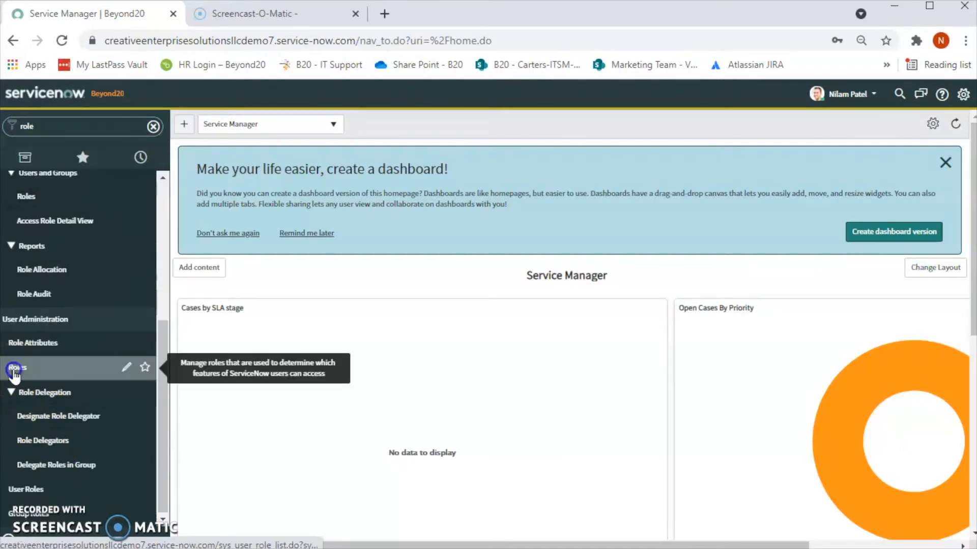
{"action": "left_click", "coordinate": [16, 367]}
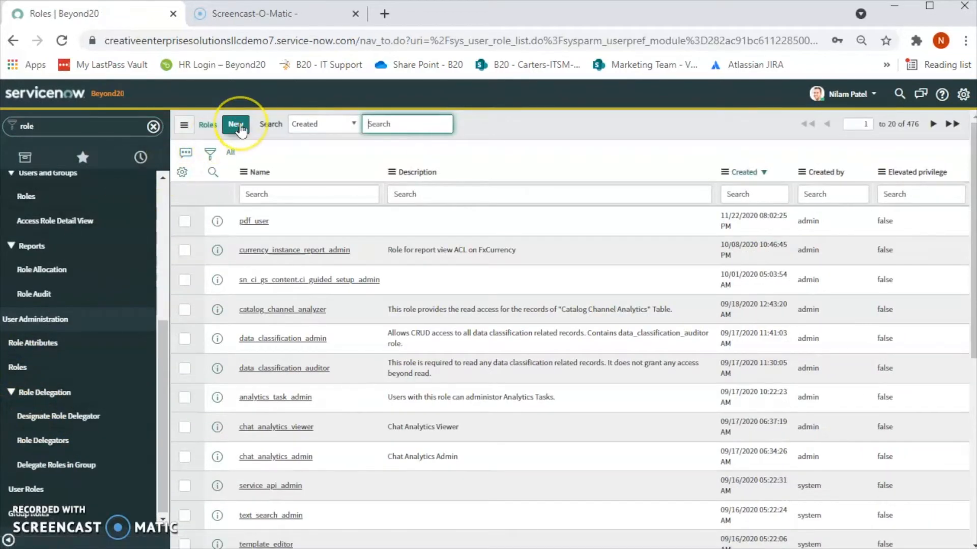
Create a new role record named u_read_Only.
{"action": "left_click", "coordinate": [235, 124]}
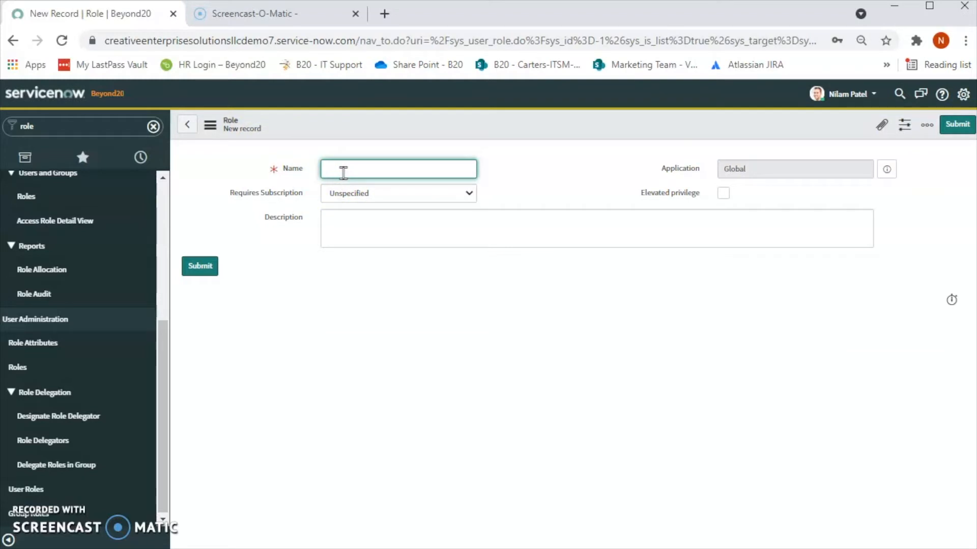
{"action": "type", "text": "u_read"}
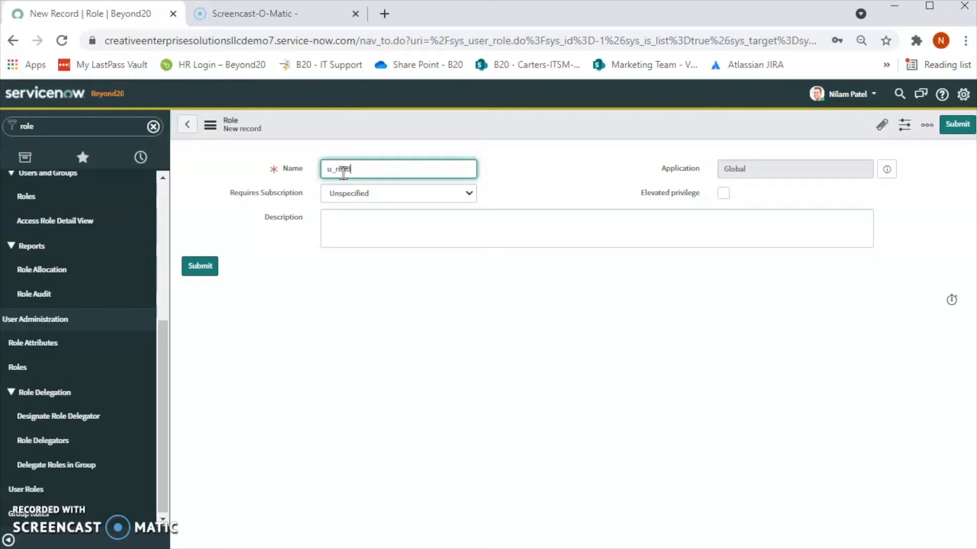
{"action": "type", "text": "_Only"}
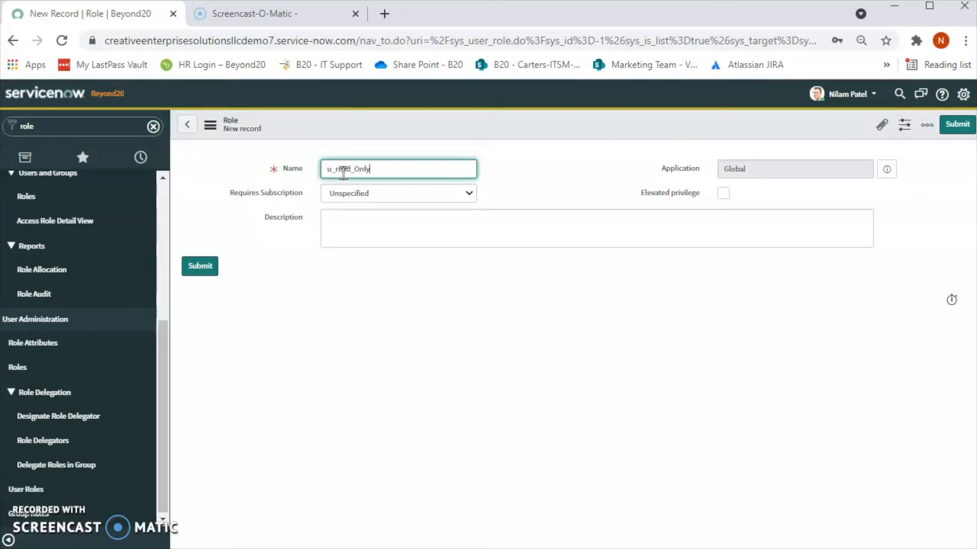
{"action": "left_click", "coordinate": [366, 220]}
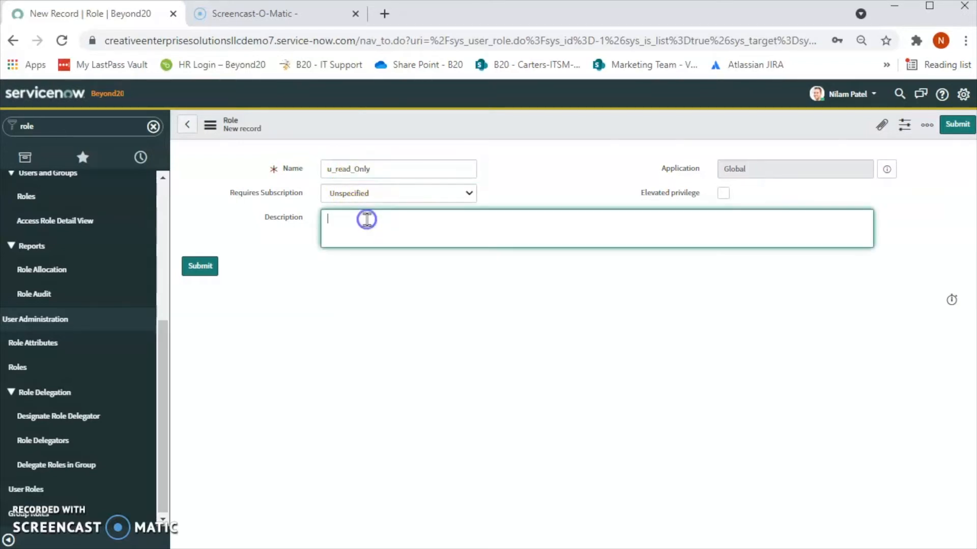
Enter the description 'This roles provides read only permission to user.'.
{"action": "type", "text": "This roles p"}
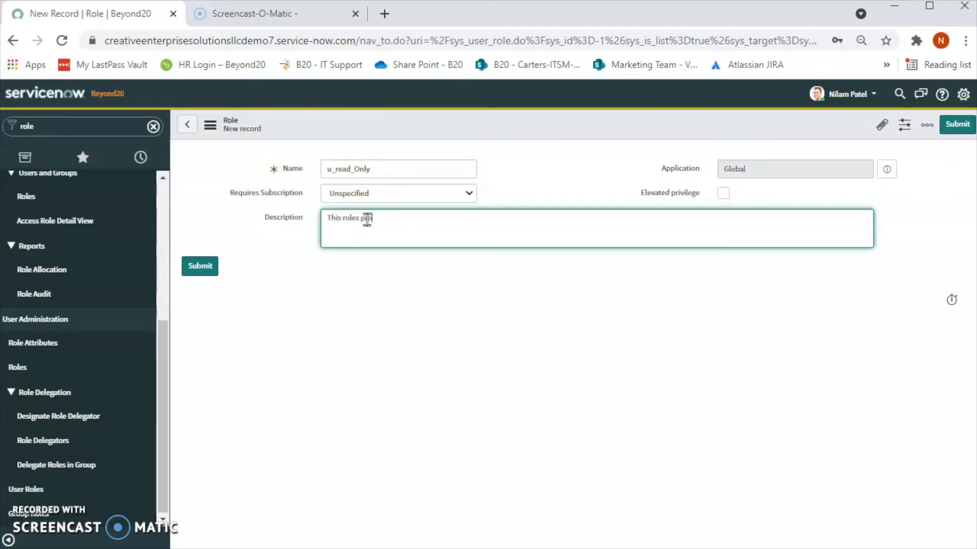
{"action": "type", "text": "rovides re"}
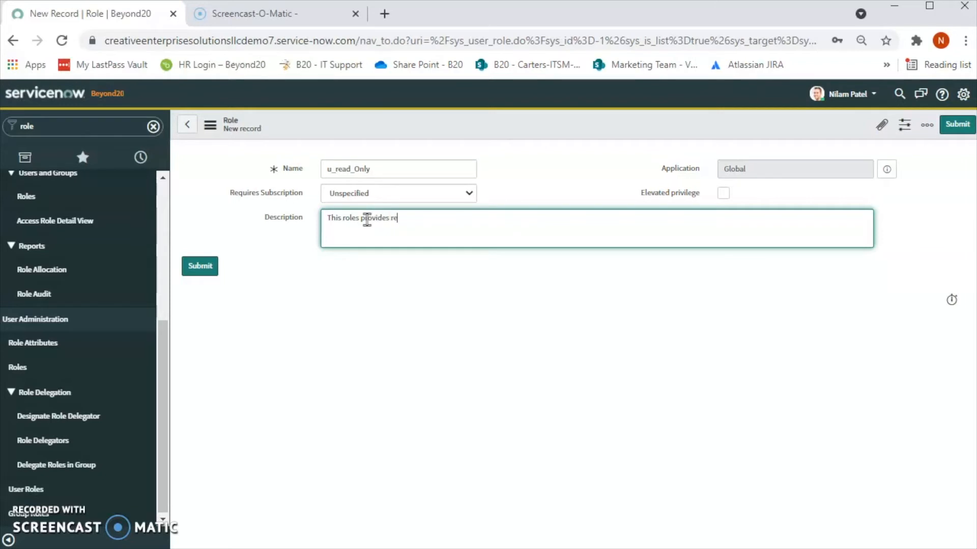
{"action": "type", "text": "ad on"}
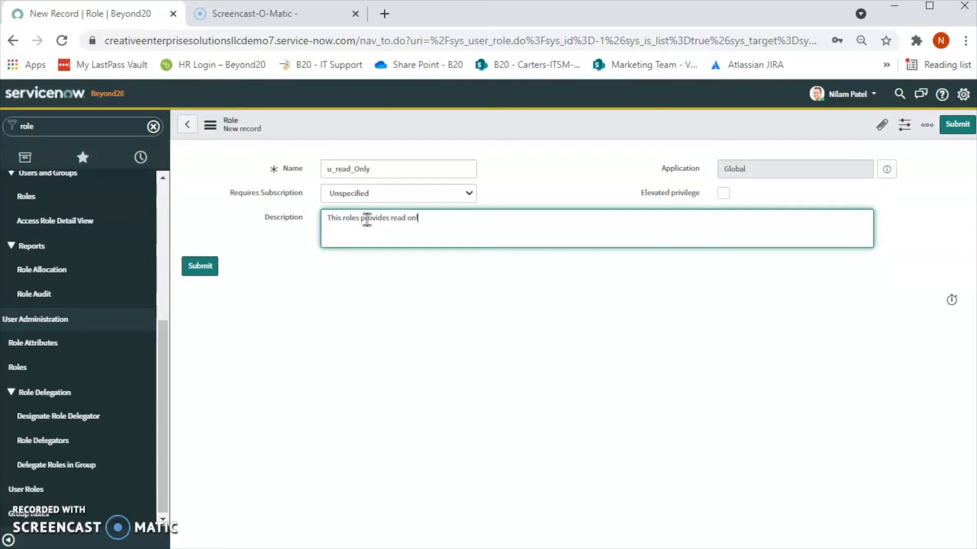
{"action": "type", "text": "ly permi"}
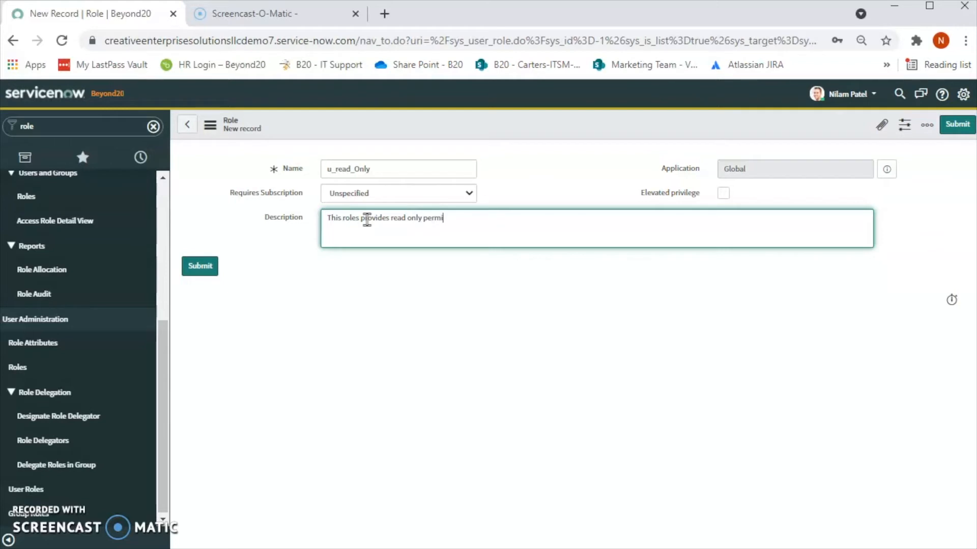
{"action": "type", "text": "ssio"}
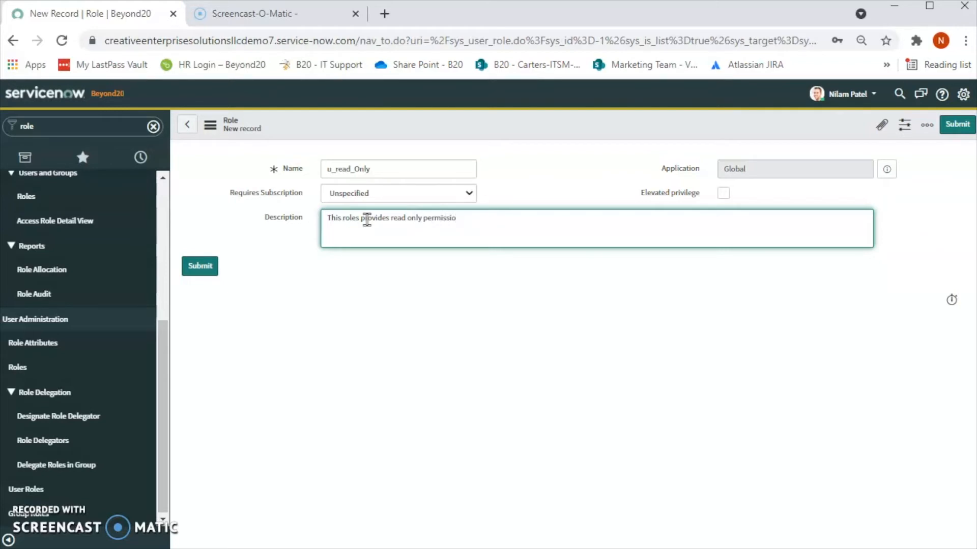
{"action": "type", "text": "n to use"}
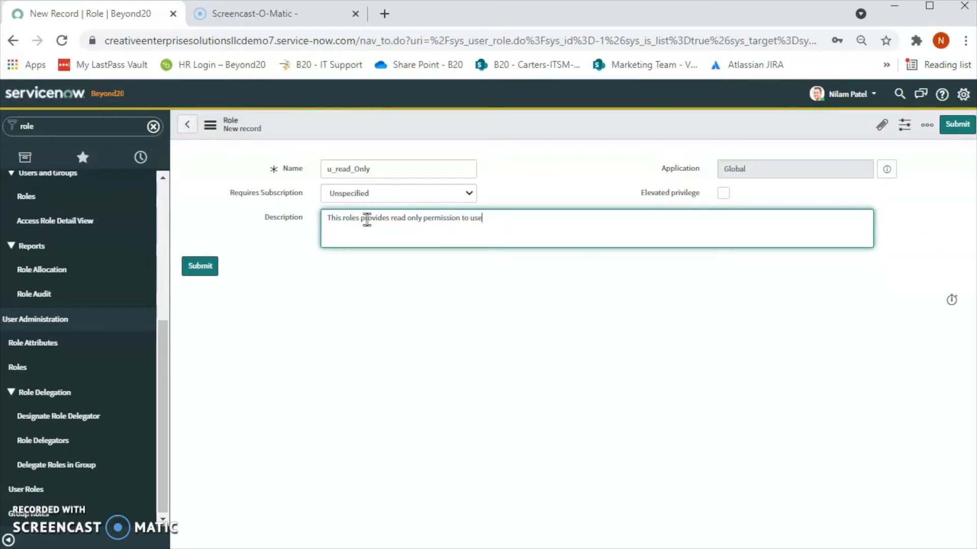
{"action": "type", "text": "r."}
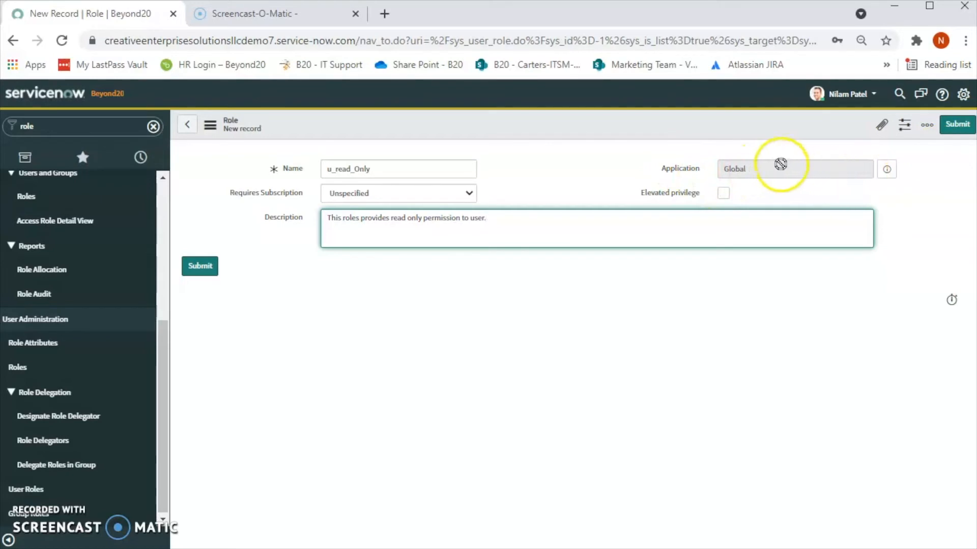
{"action": "mouse_move", "coordinate": [931, 180]}
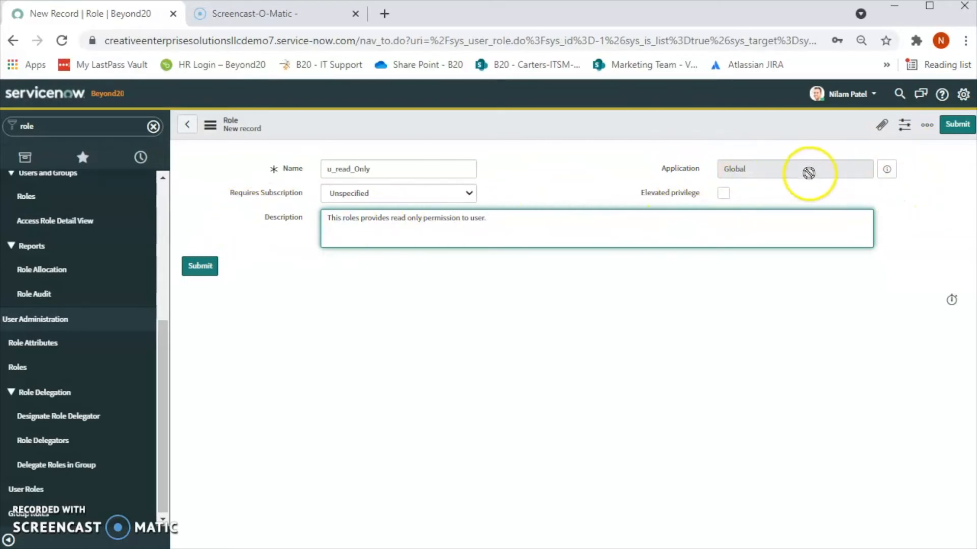
{"action": "mouse_move", "coordinate": [660, 209]}
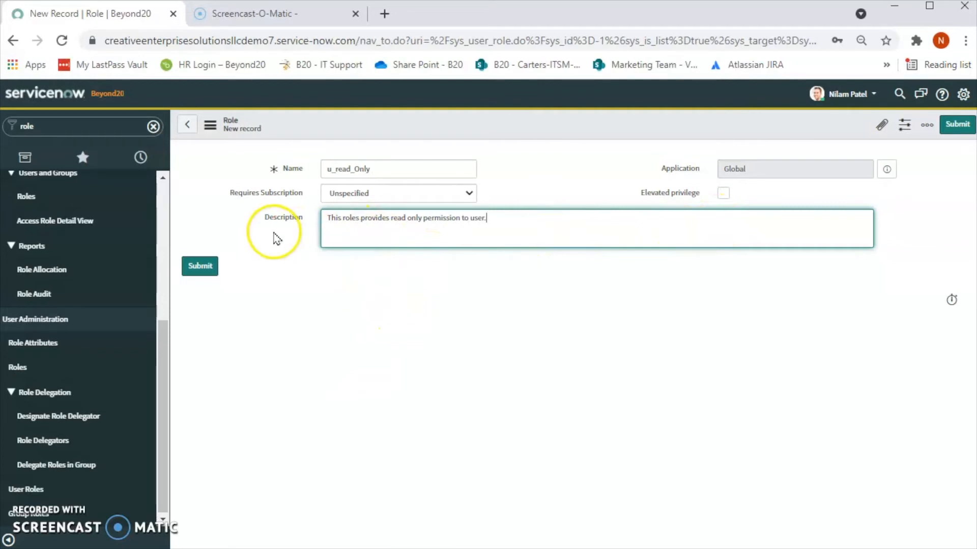
{"action": "mouse_move", "coordinate": [424, 237]}
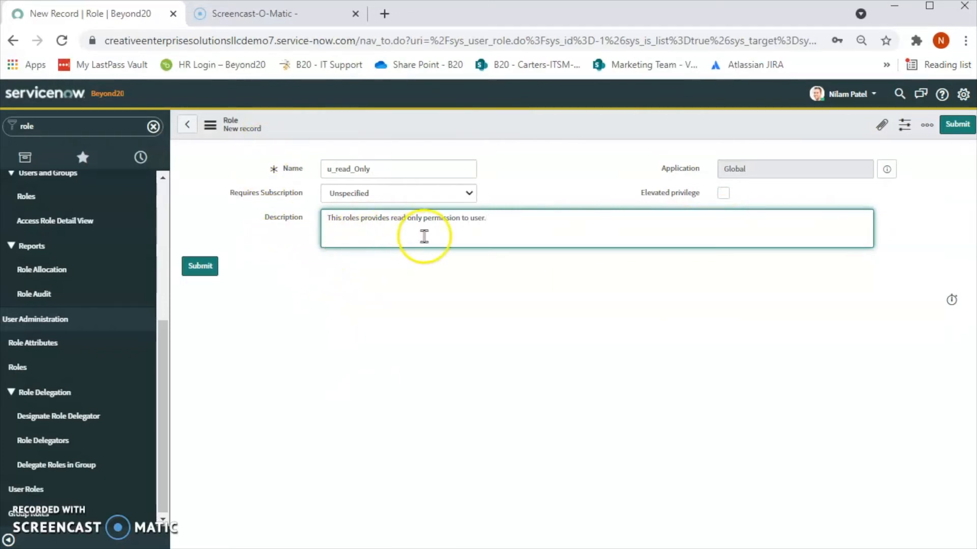
{"action": "left_click", "coordinate": [199, 266]}
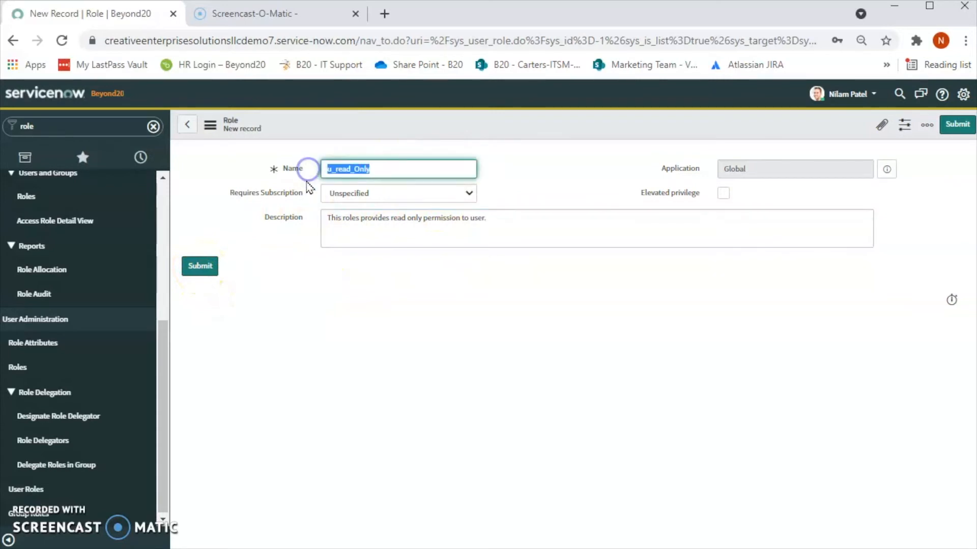
Submit the u_read_Only role and reopen it from the Roles list.
{"action": "left_click", "coordinate": [200, 266]}
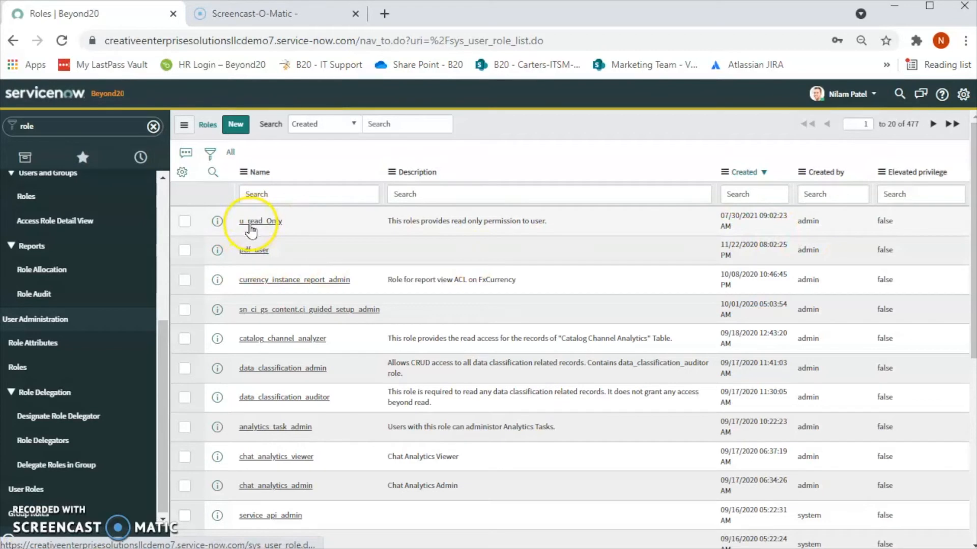
{"action": "left_click", "coordinate": [254, 221]}
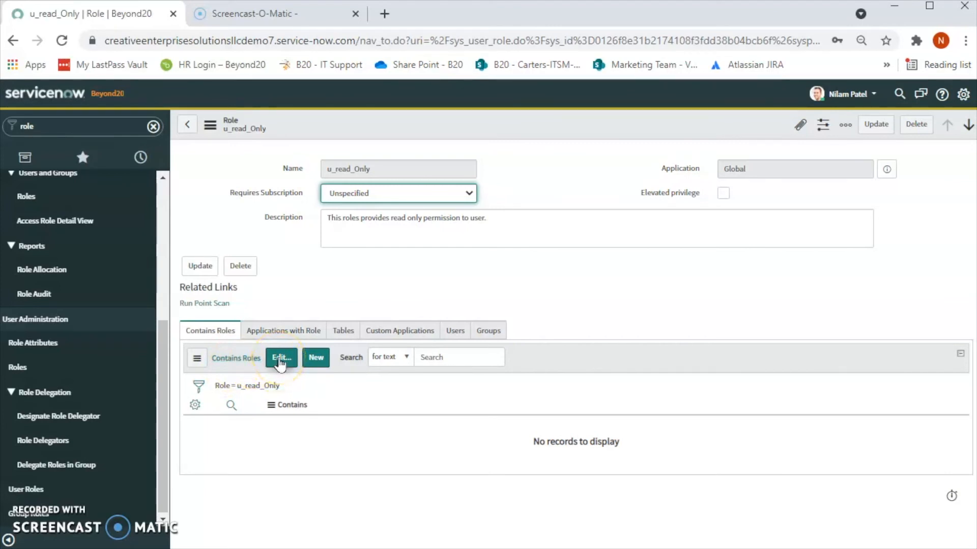
Add snc_read_only to u_read_Only's Contains Roles and save.
{"action": "left_click", "coordinate": [280, 357]}
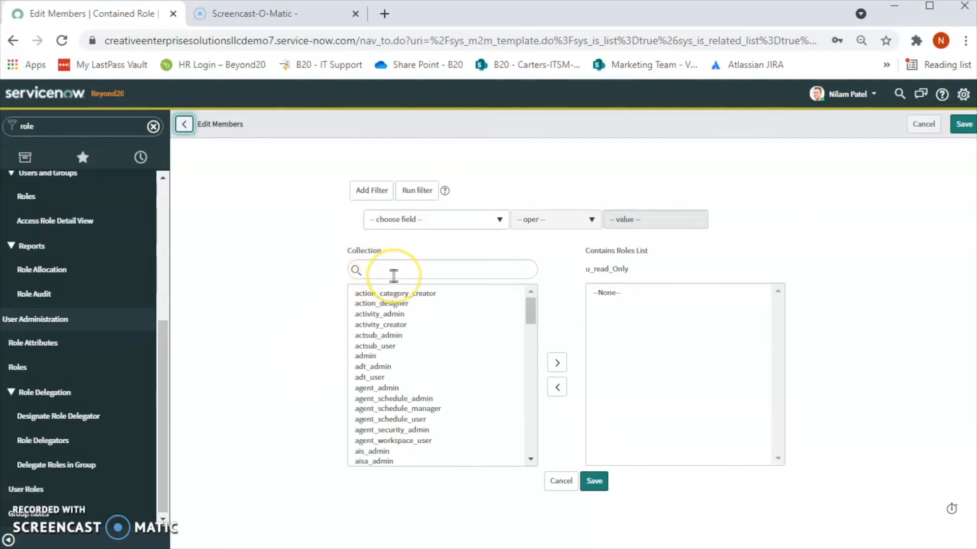
{"action": "mouse_move", "coordinate": [416, 301]}
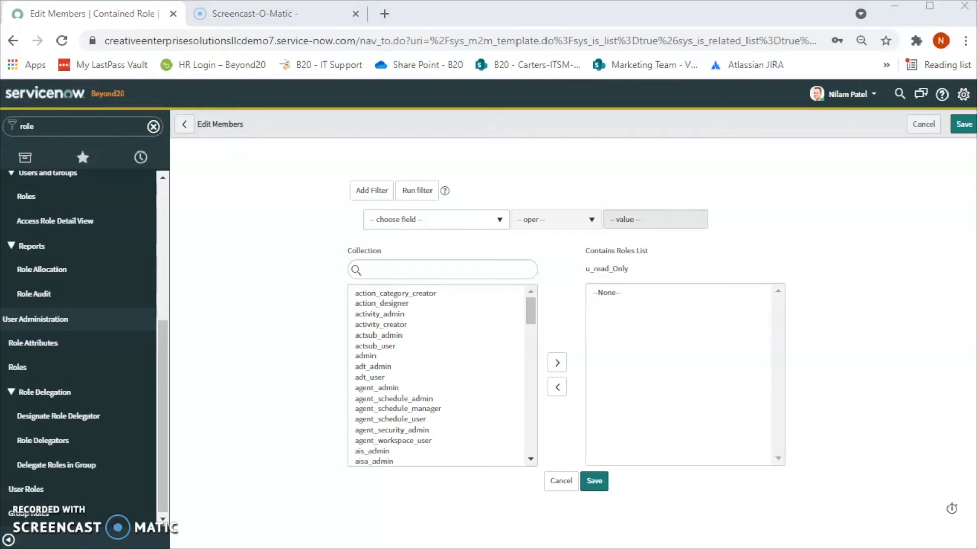
{"action": "mouse_move", "coordinate": [655, 248]}
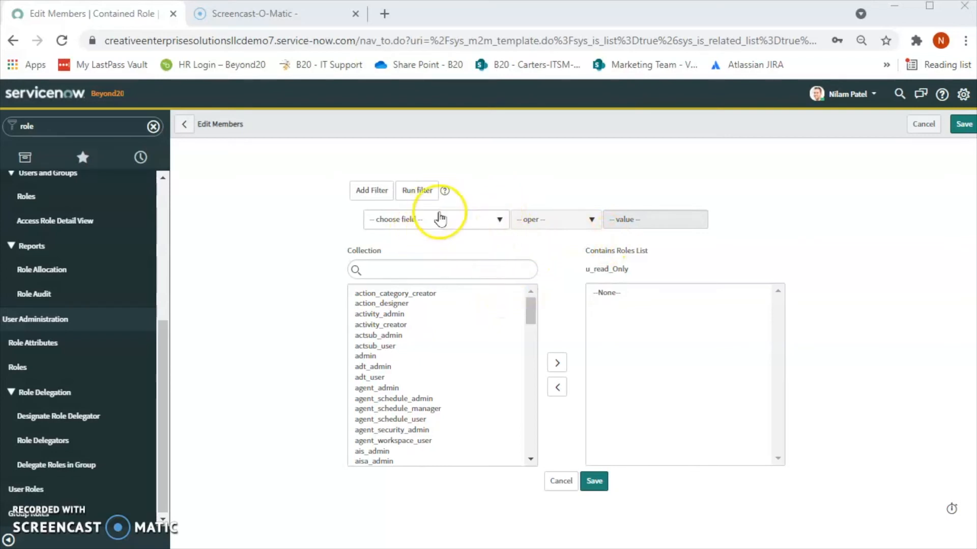
{"action": "left_click", "coordinate": [442, 269]}
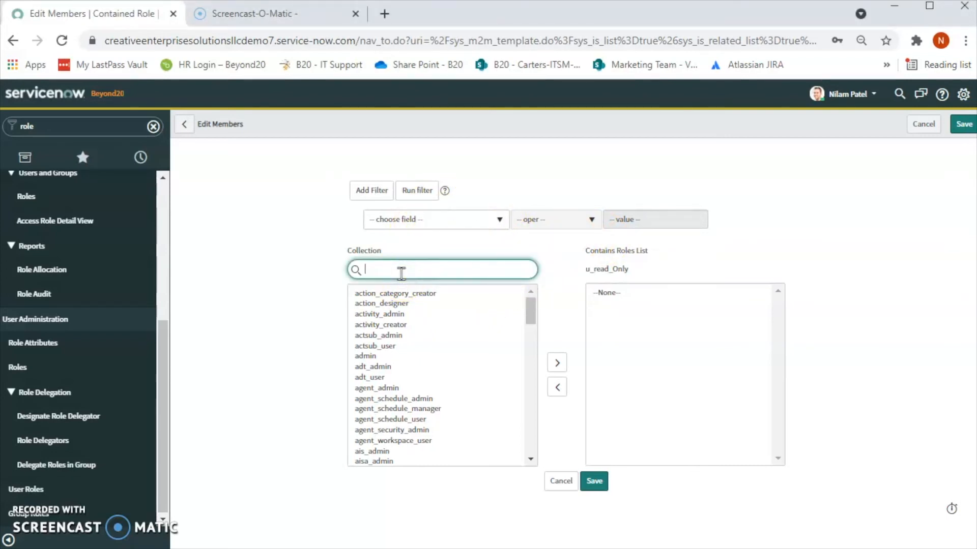
{"action": "type", "text": "snc_read"}
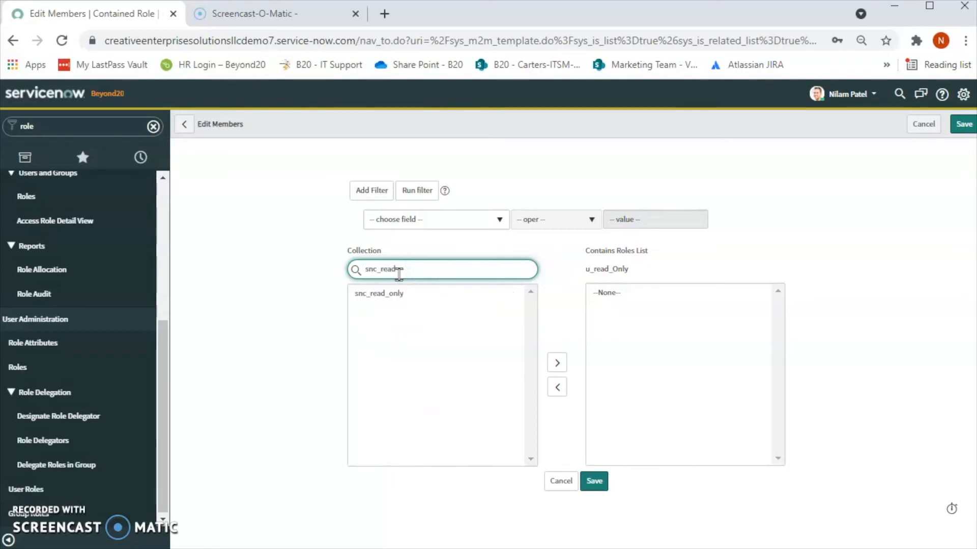
{"action": "left_click", "coordinate": [377, 294]}
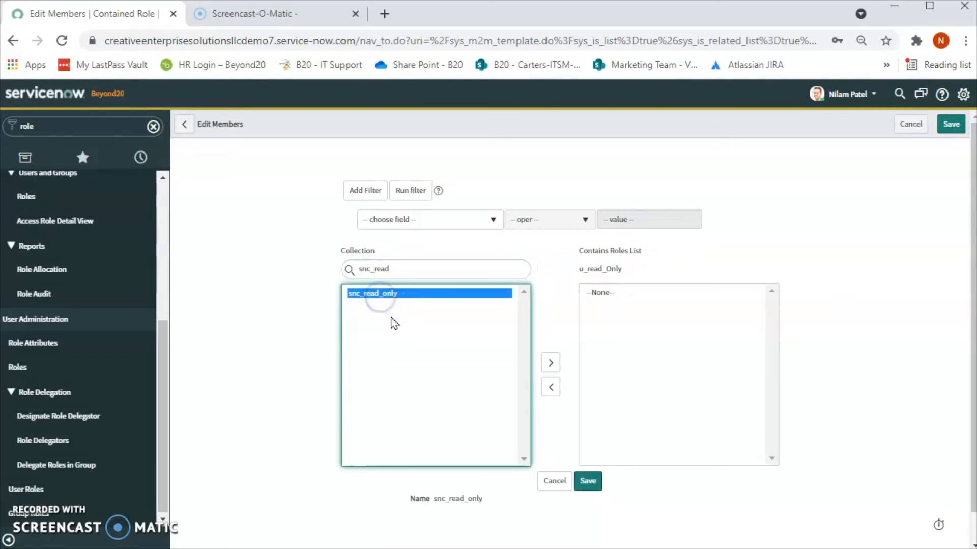
{"action": "mouse_move", "coordinate": [550, 362]}
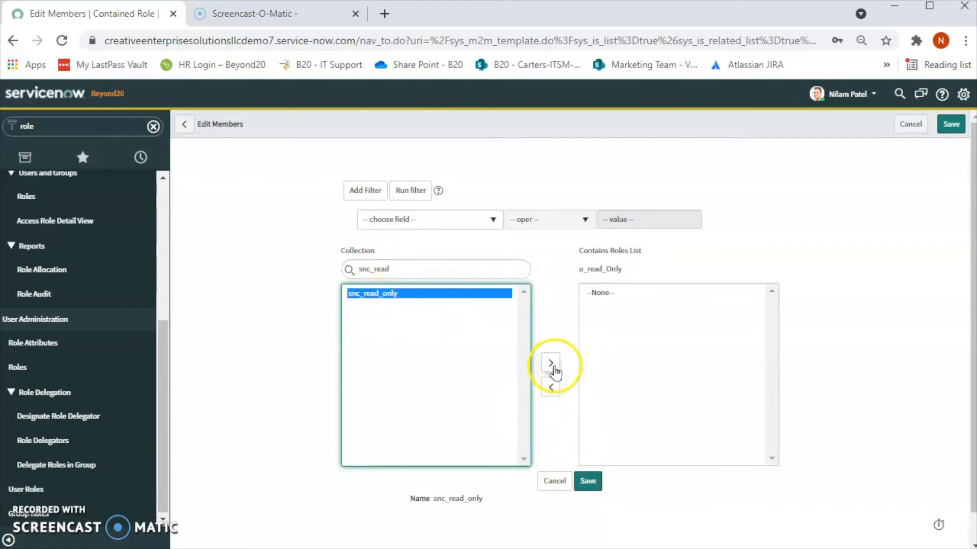
{"action": "left_click", "coordinate": [550, 363]}
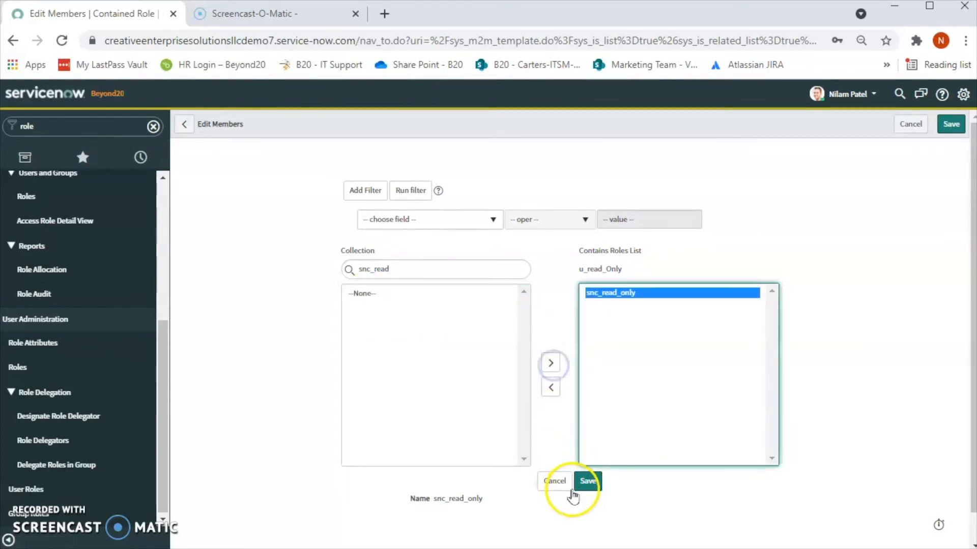
{"action": "left_click", "coordinate": [587, 481]}
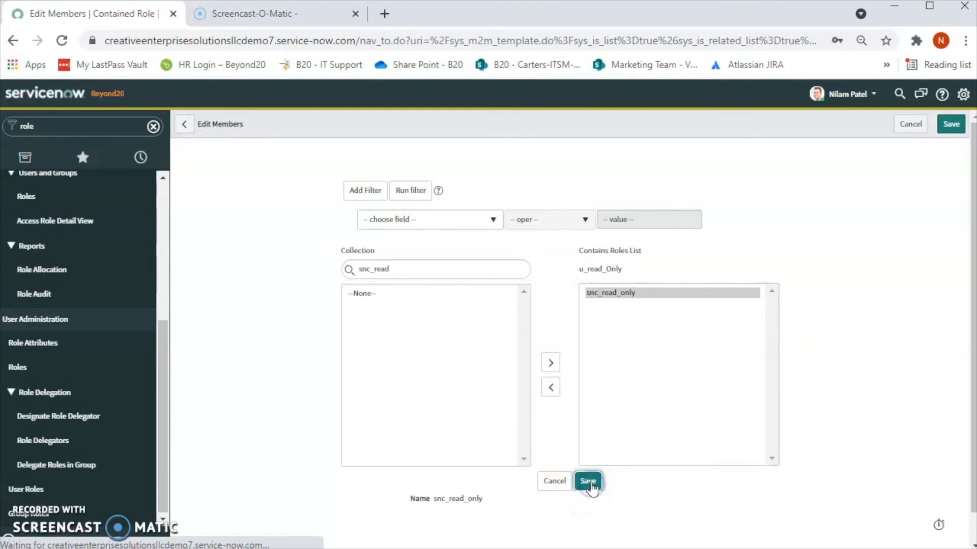
{"action": "left_click", "coordinate": [589, 481]}
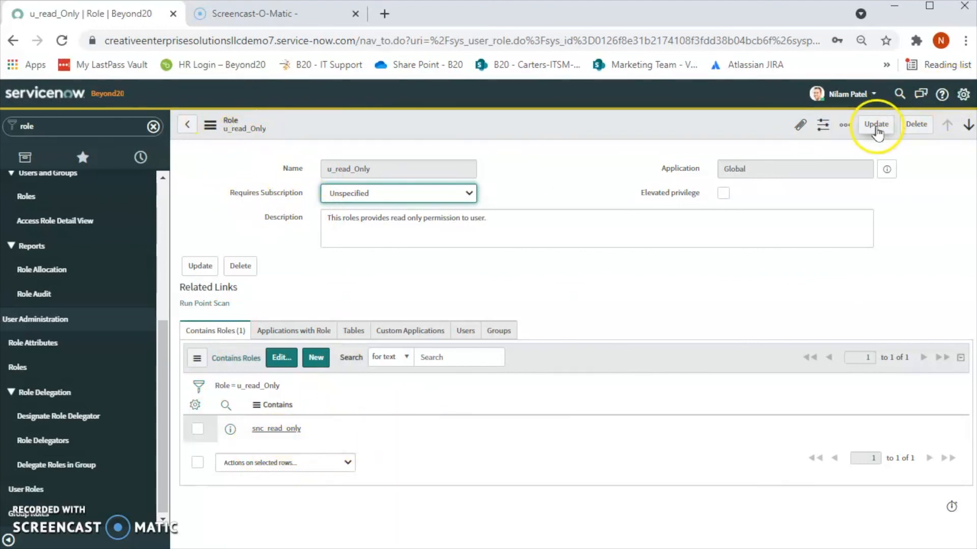
Update the u_read_Only role and reopen it to verify snc_read_only is contained.
{"action": "left_click", "coordinate": [875, 124]}
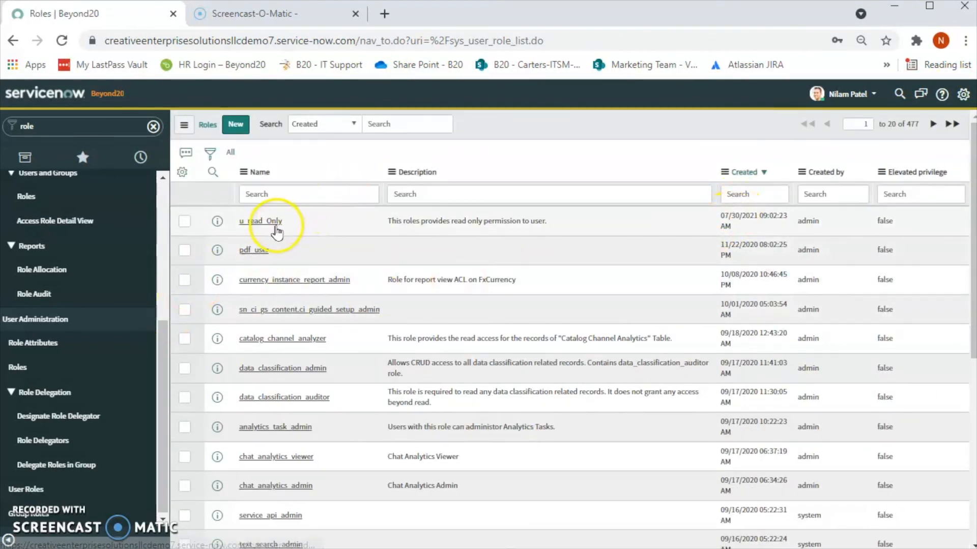
{"action": "left_click", "coordinate": [251, 221]}
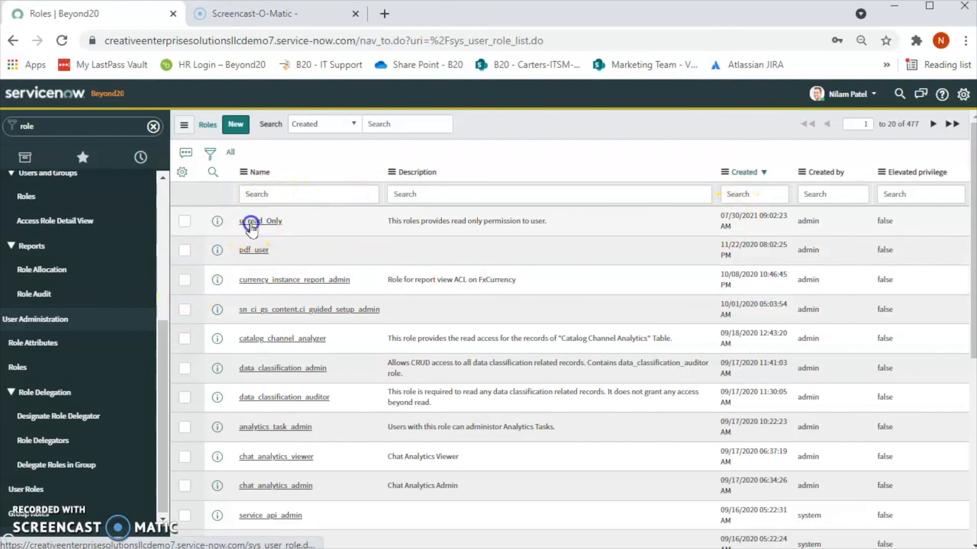
{"action": "left_click", "coordinate": [255, 221]}
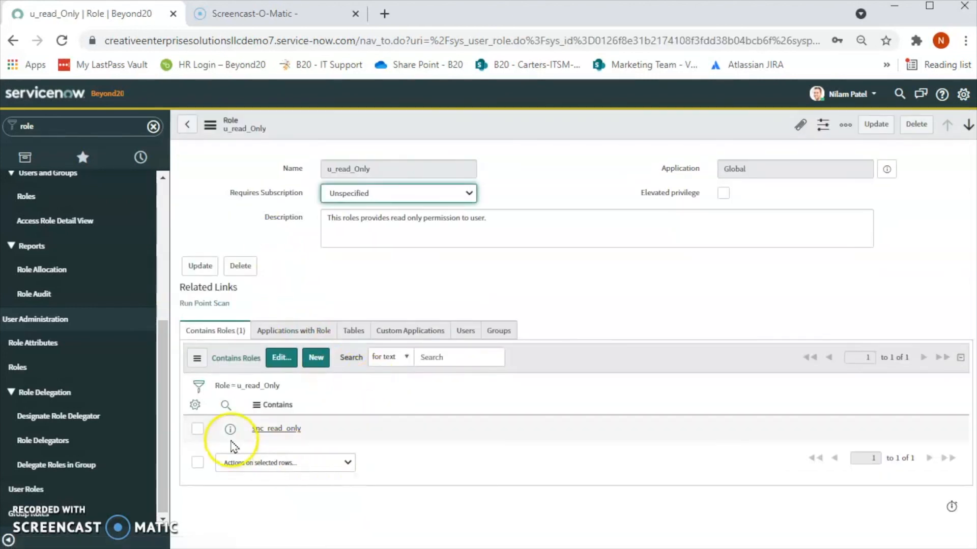
{"action": "mouse_move", "coordinate": [275, 436]}
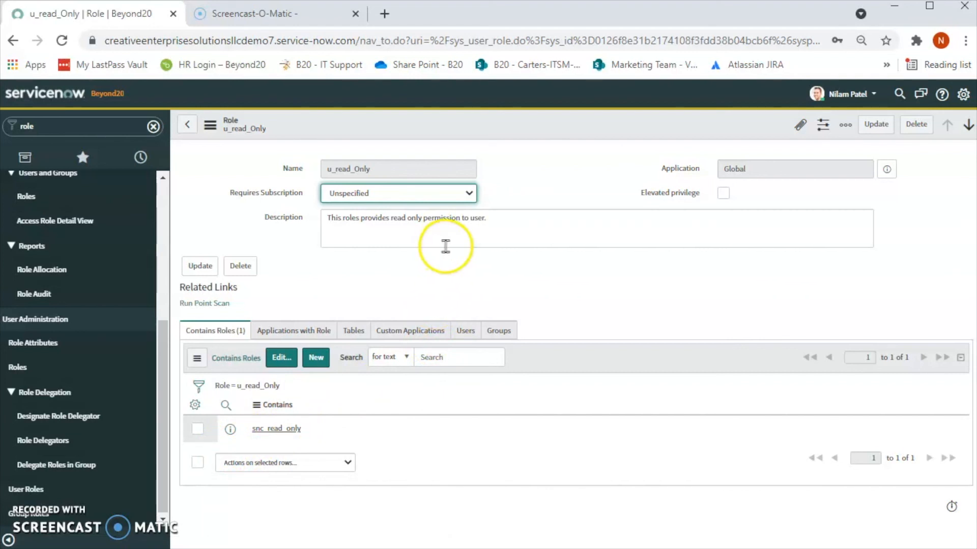
{"action": "mouse_move", "coordinate": [450, 269]}
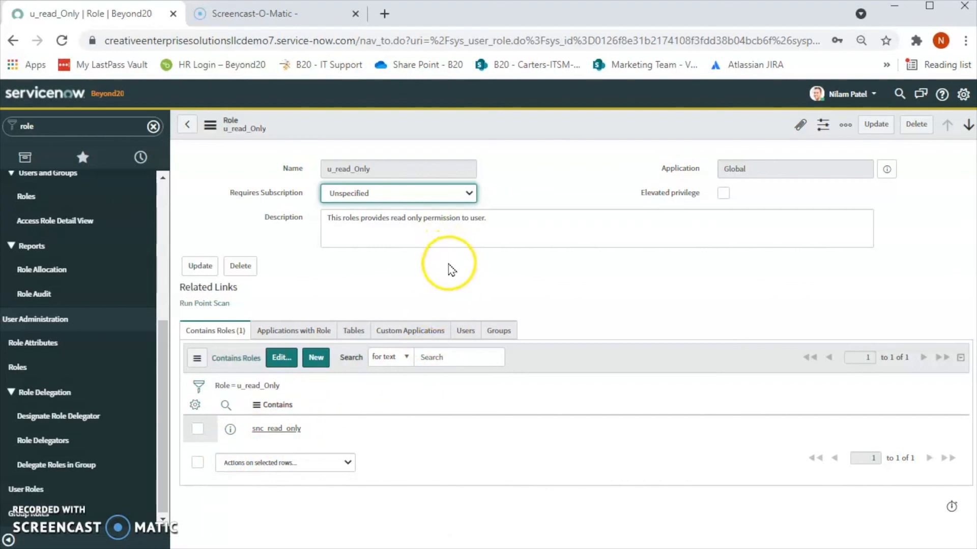